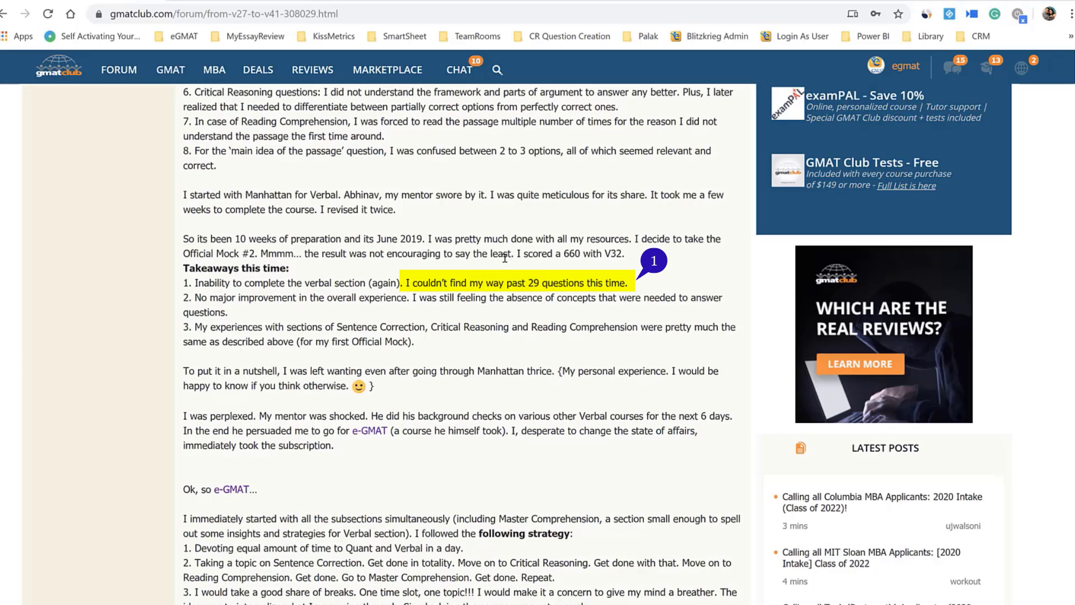
{"action": "mouse_move", "coordinate": [520, 284]}
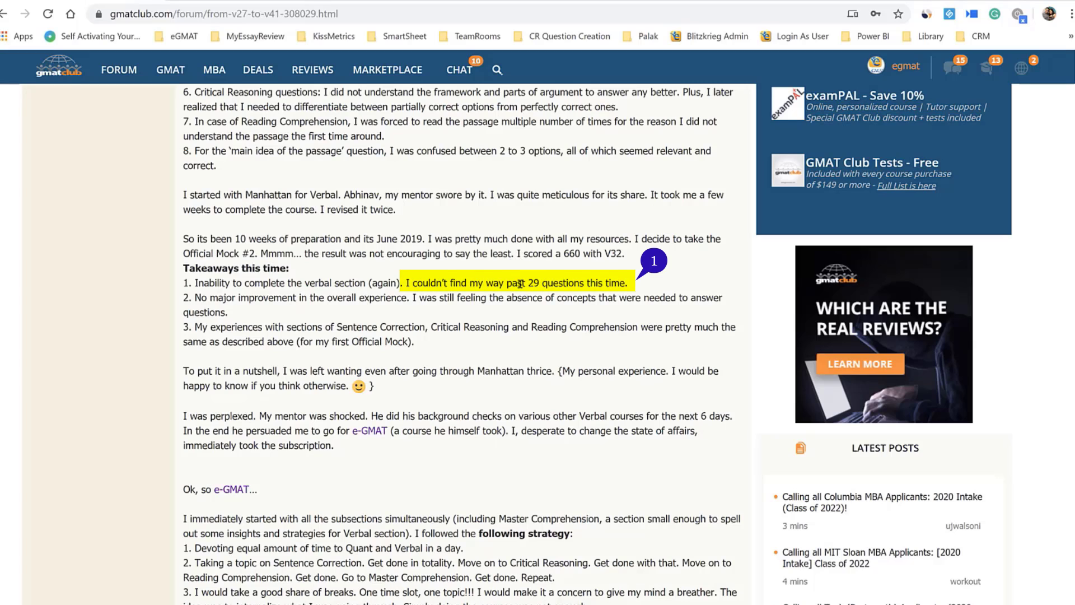
Highlight the debrief sentence about finishing only 29 questions, then scroll the Sentence Correction page down to the module list
{"action": "left_click_drag", "start_coordinate": [507, 282], "coordinate": [607, 282]}
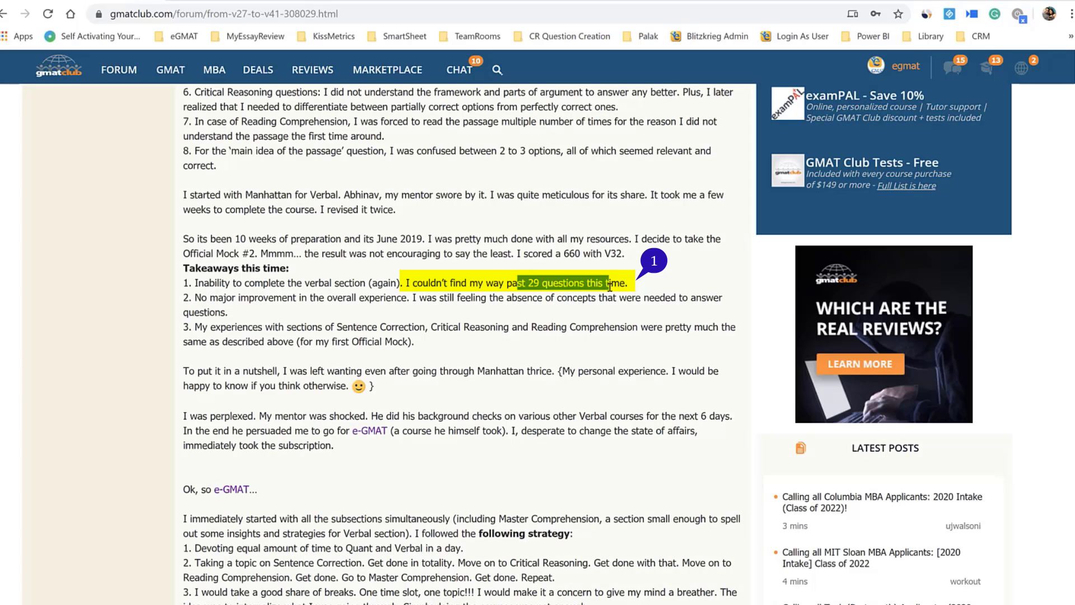
{"action": "mouse_move", "coordinate": [295, 323]}
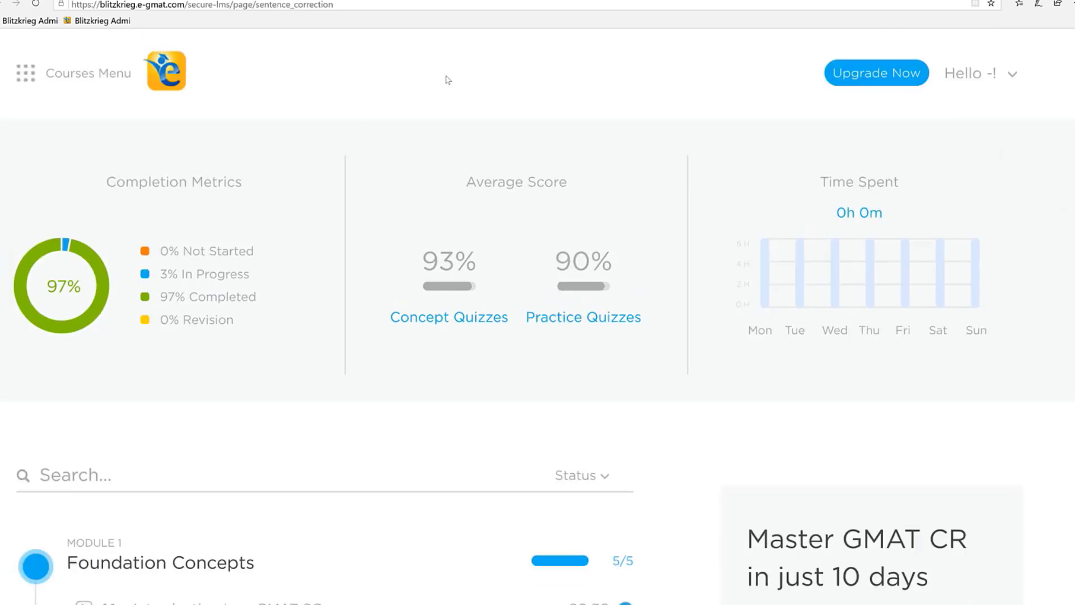
{"action": "scroll", "scroll_direction": "down", "scroll_amount": 3}
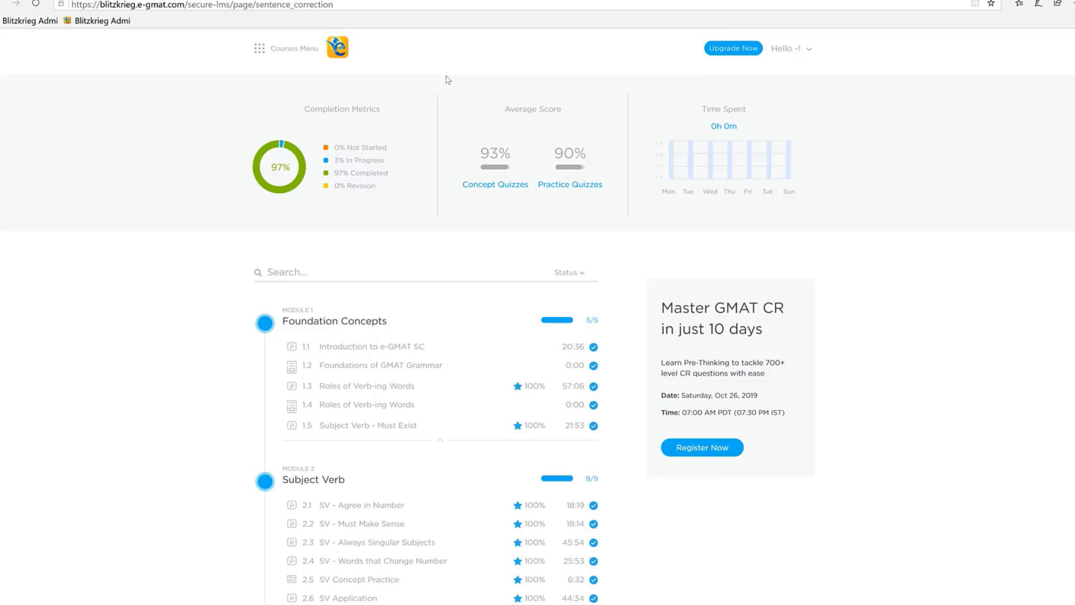
{"action": "scroll", "scroll_direction": "down", "scroll_amount": 3}
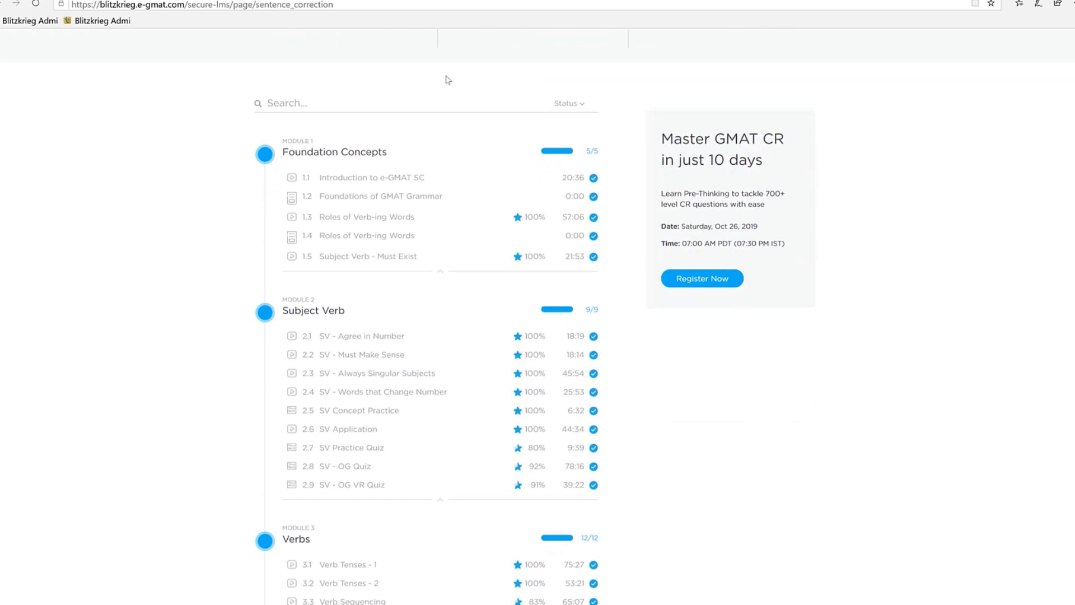
{"action": "mouse_move", "coordinate": [361, 82]}
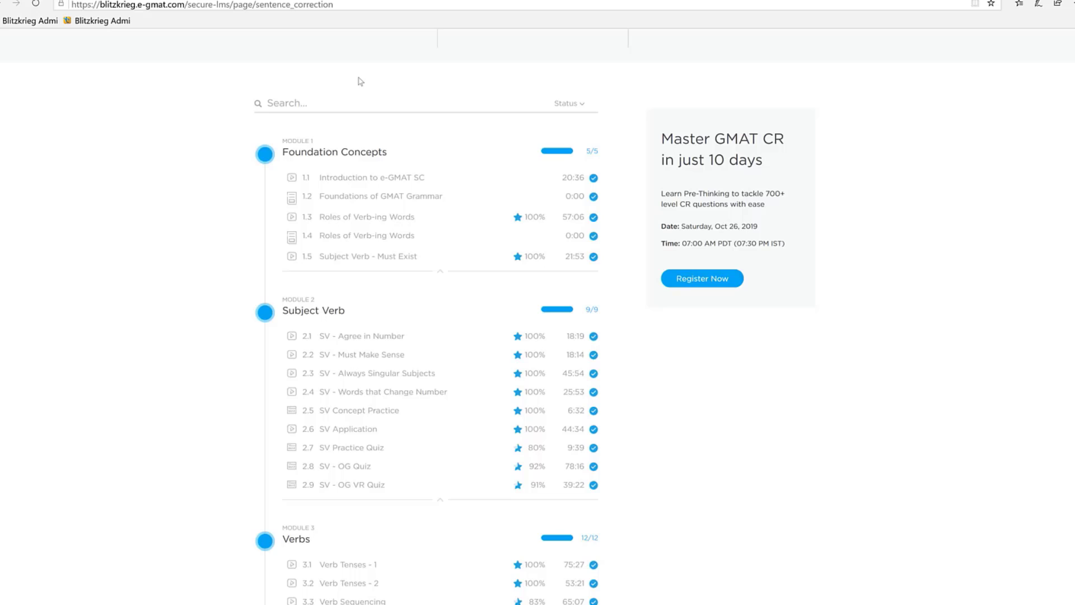
Search 'app' to filter the lessons to Application files and scroll through their scores
{"action": "type", "text": "app"}
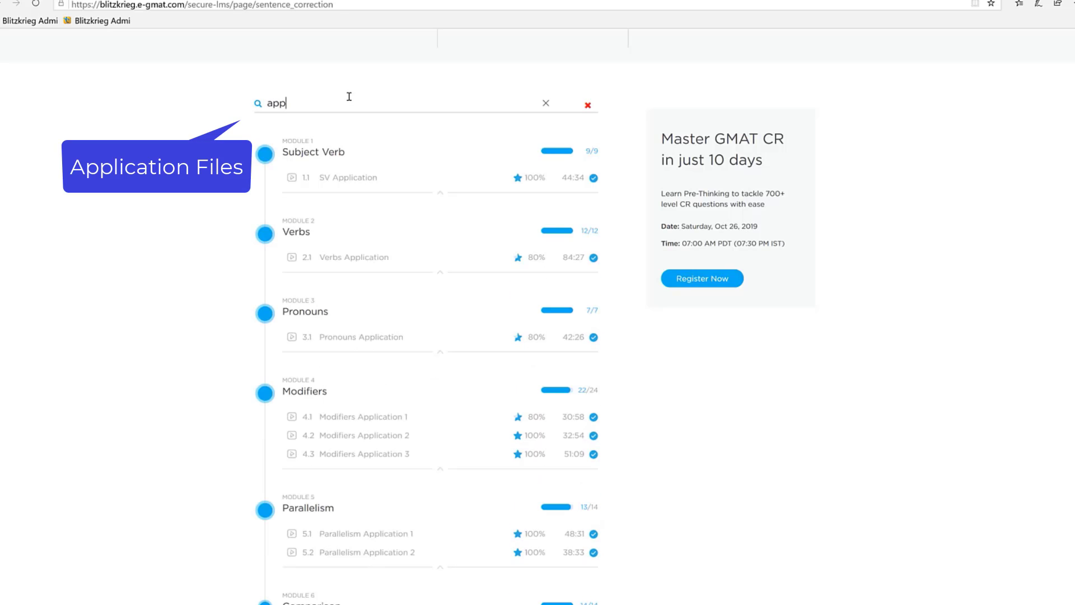
{"action": "mouse_move", "coordinate": [368, 150]}
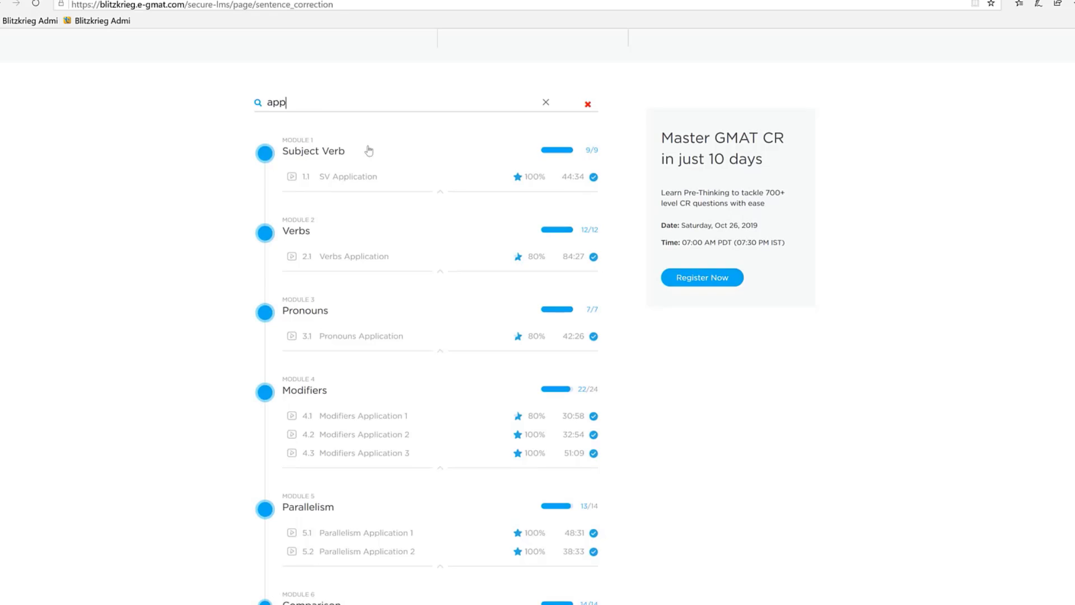
{"action": "scroll", "scroll_direction": "down", "scroll_amount": 3}
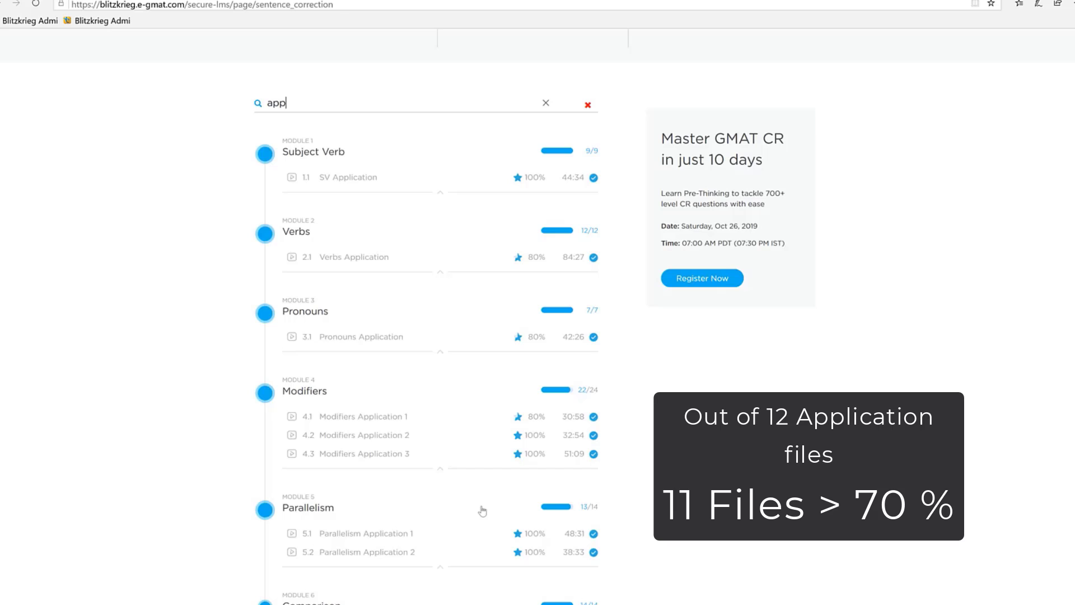
{"action": "mouse_move", "coordinate": [500, 442]}
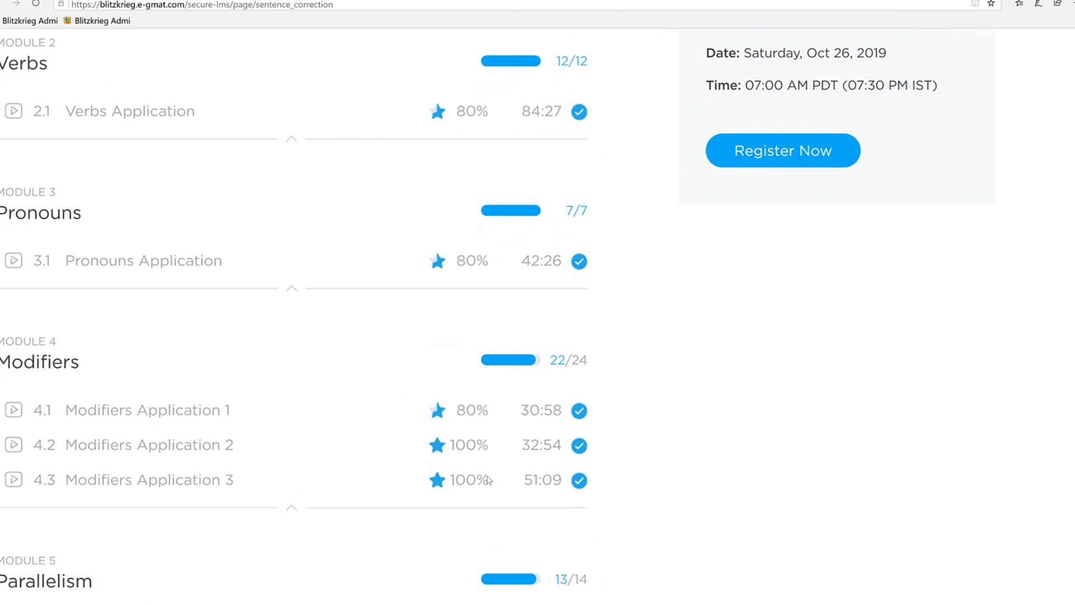
{"action": "scroll", "scroll_direction": "down", "scroll_amount": 3}
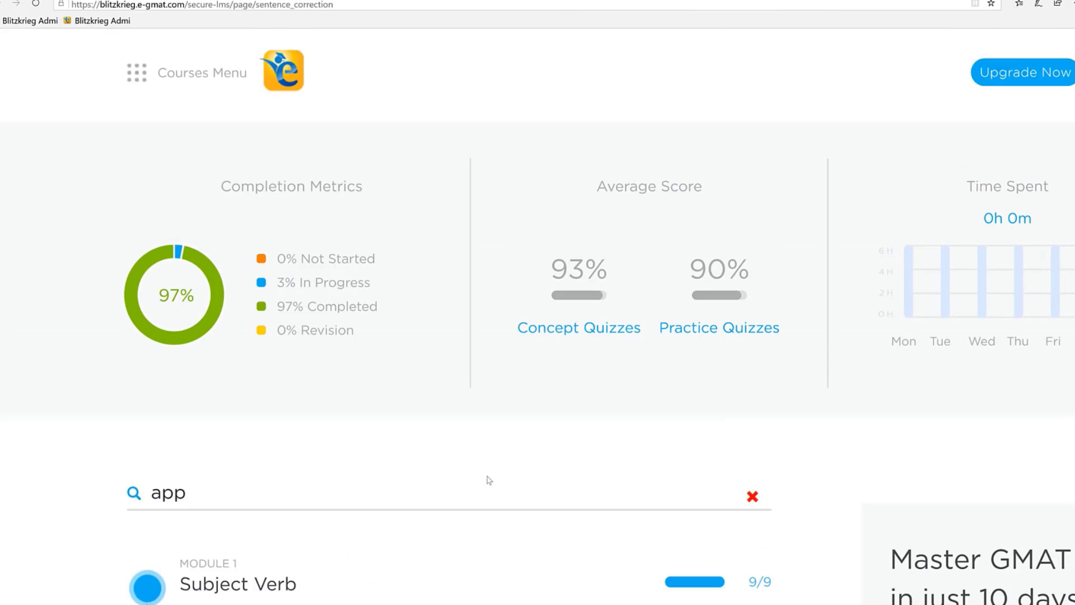
From the Courses Menu, go to the Verbal Scholaranium dashboard
{"action": "left_click", "coordinate": [137, 72]}
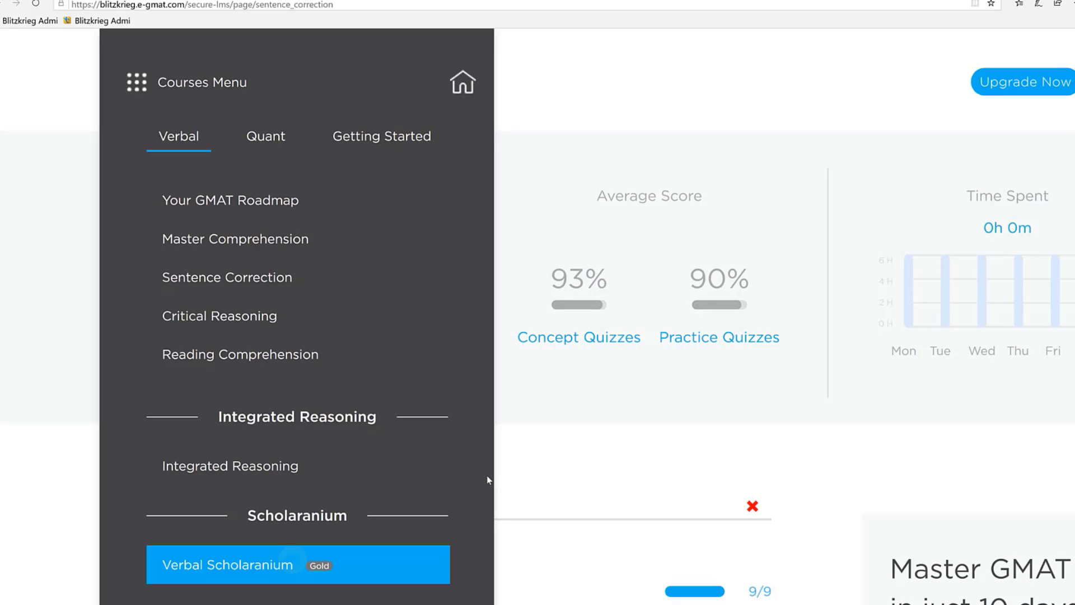
{"action": "left_click", "coordinate": [229, 565]}
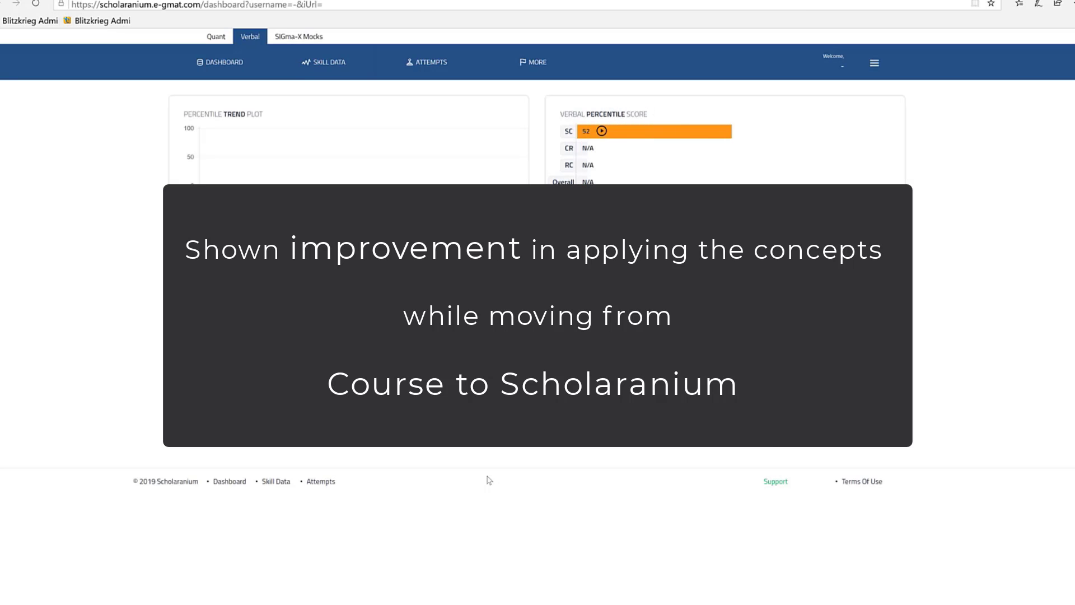
Step the Verbal Accuracy Score filter through Easy, Medium, then Hard (72% overall)
{"action": "scroll", "scroll_direction": "down", "scroll_amount": 3}
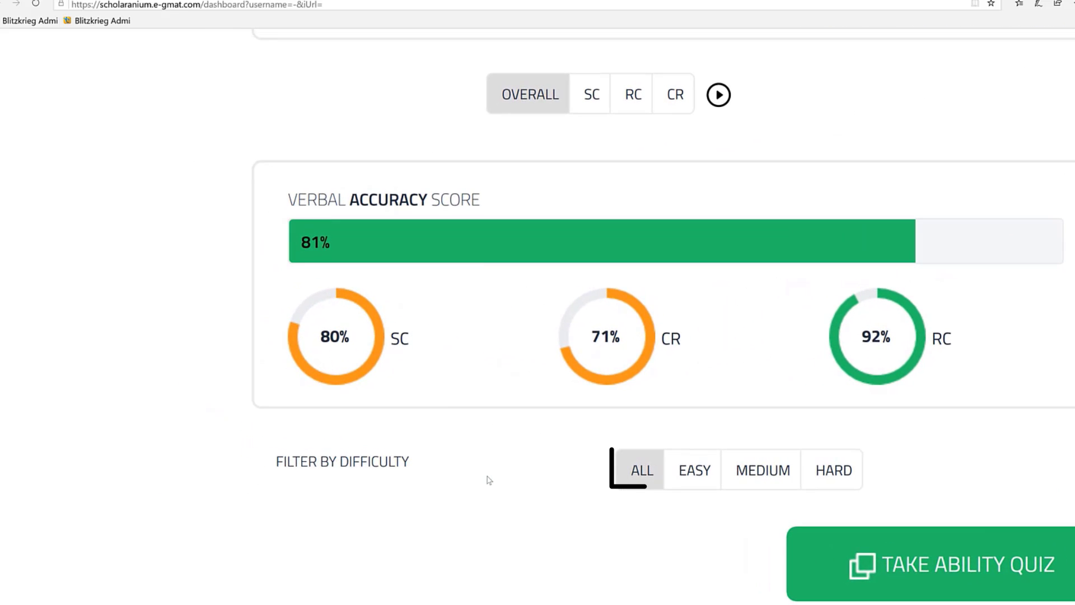
{"action": "left_click", "coordinate": [694, 470]}
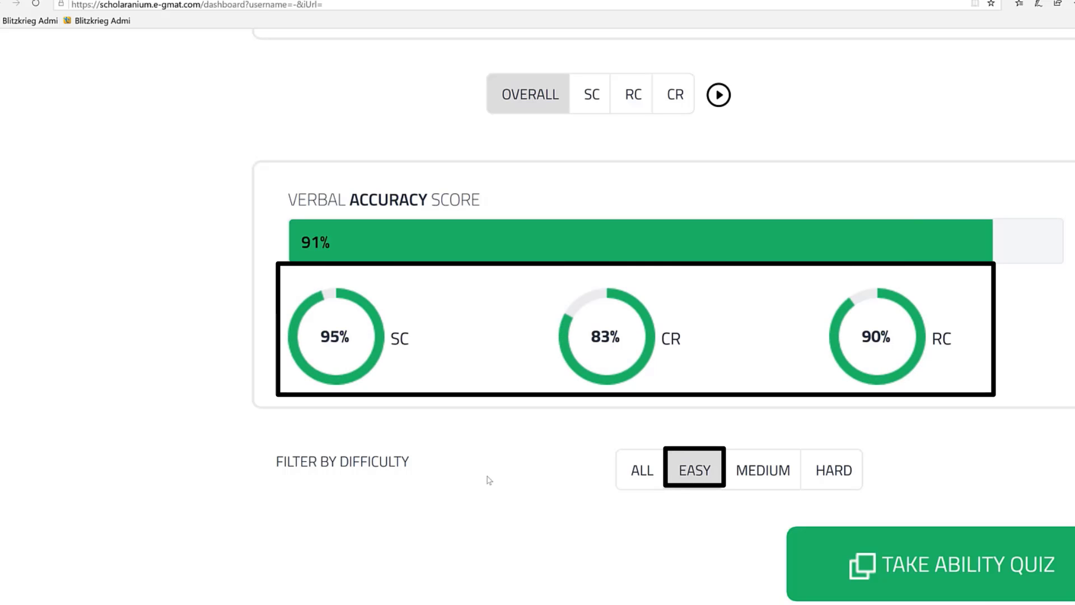
{"action": "left_click", "coordinate": [763, 469]}
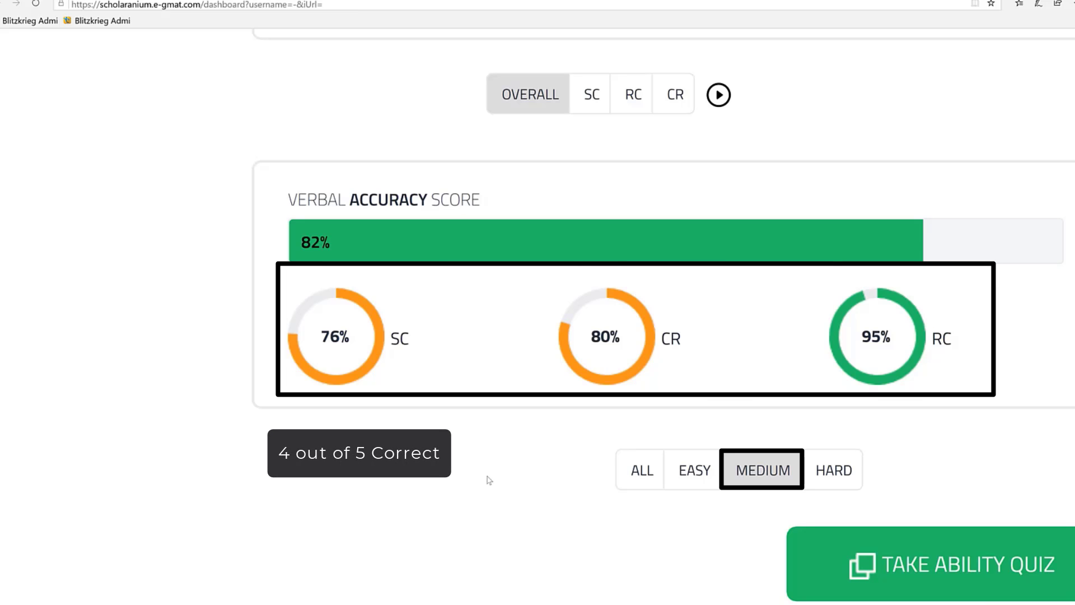
{"action": "left_click", "coordinate": [834, 470]}
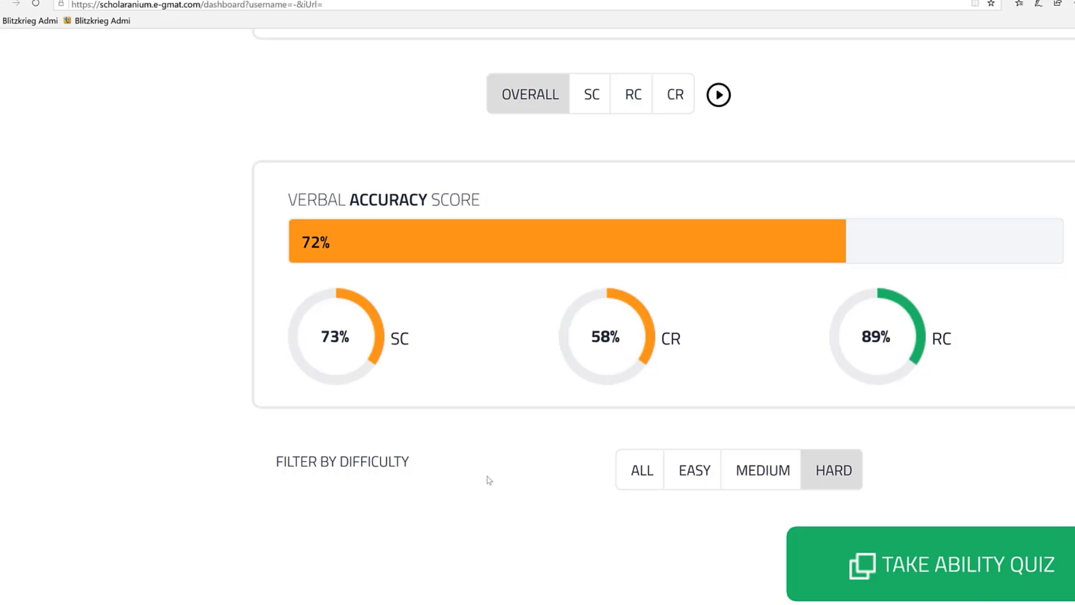